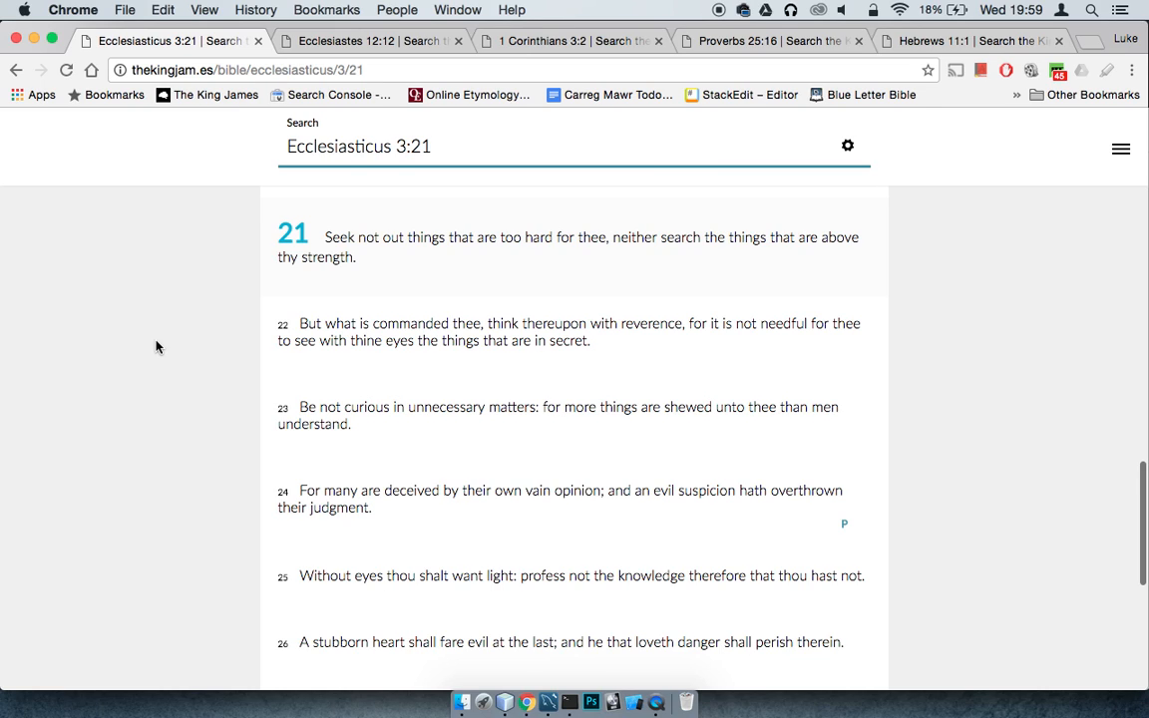
# Step: Move the 1 Corinthians 3:2 page beside Ecclesiasticus 3:21, then return to Ecclesiasticus 3:21
pyautogui.click(382, 40)
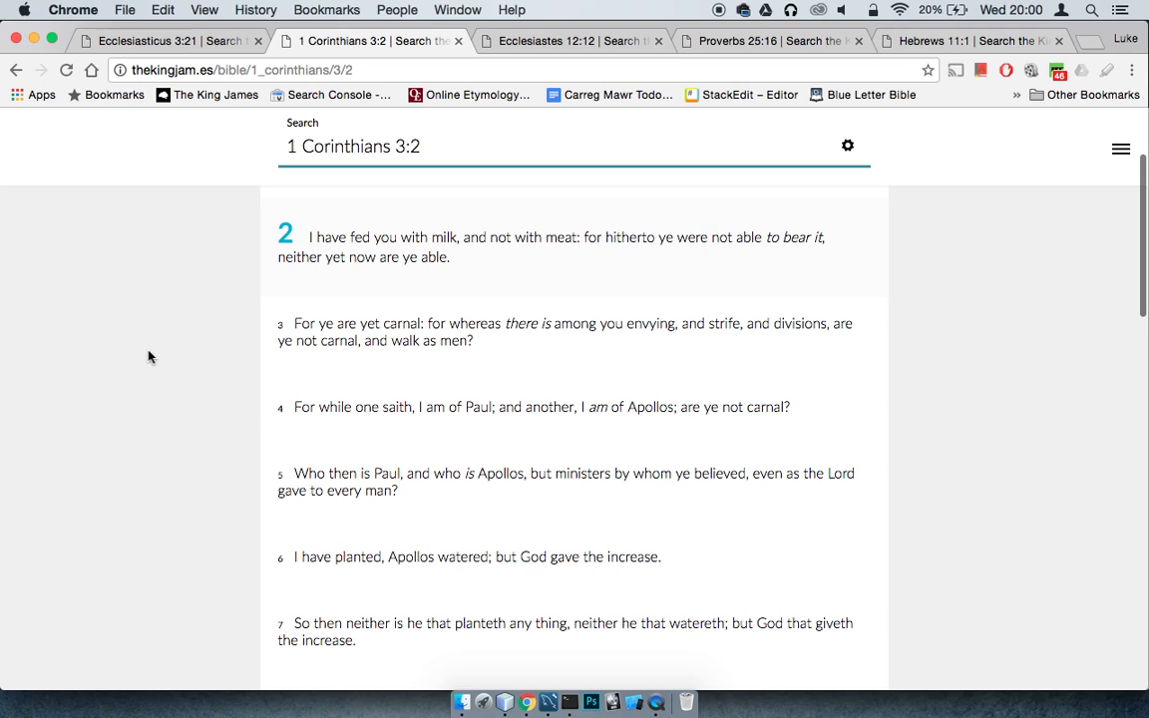
pyautogui.click(160, 44)
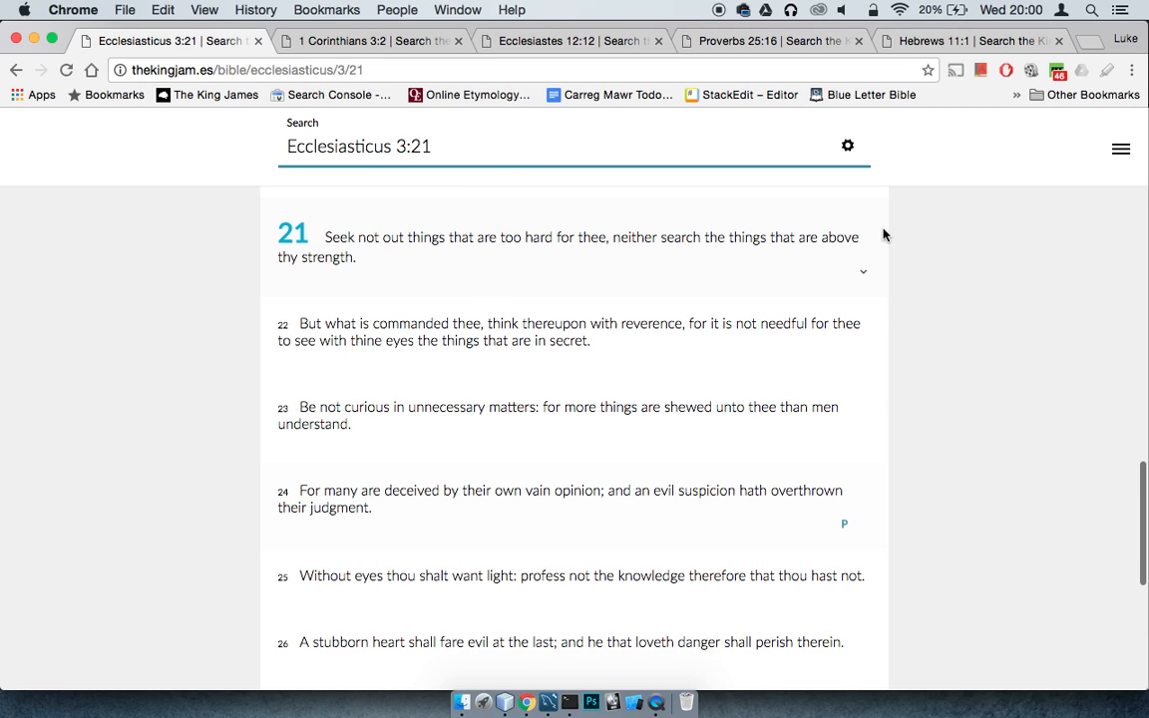
# Step: Show Ecclesiastes 12:12, then bring up Proverbs 25:16
pyautogui.click(570, 40)
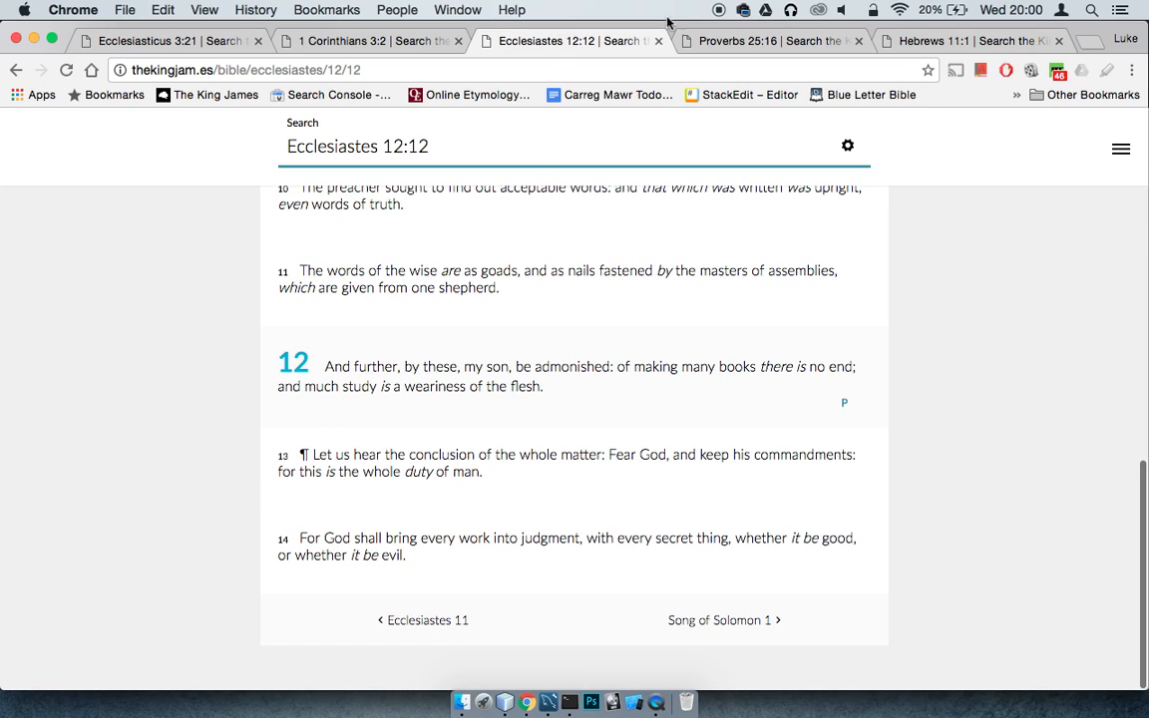
pyautogui.moveTo(993, 256)
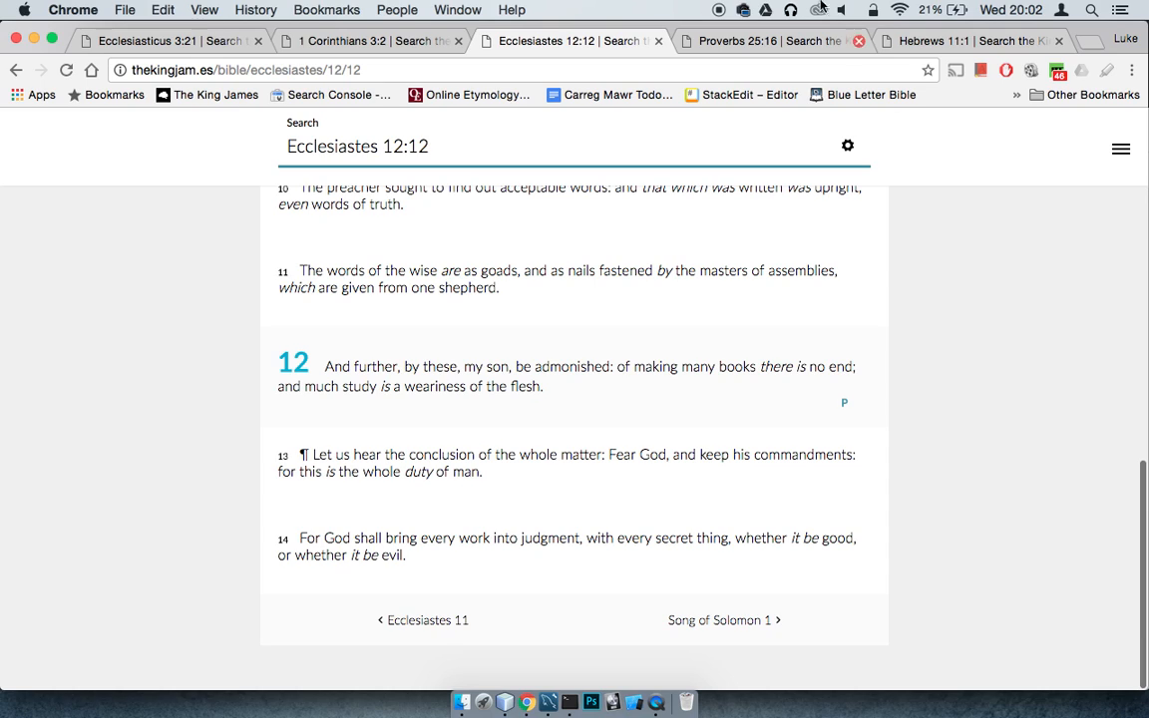
pyautogui.click(762, 40)
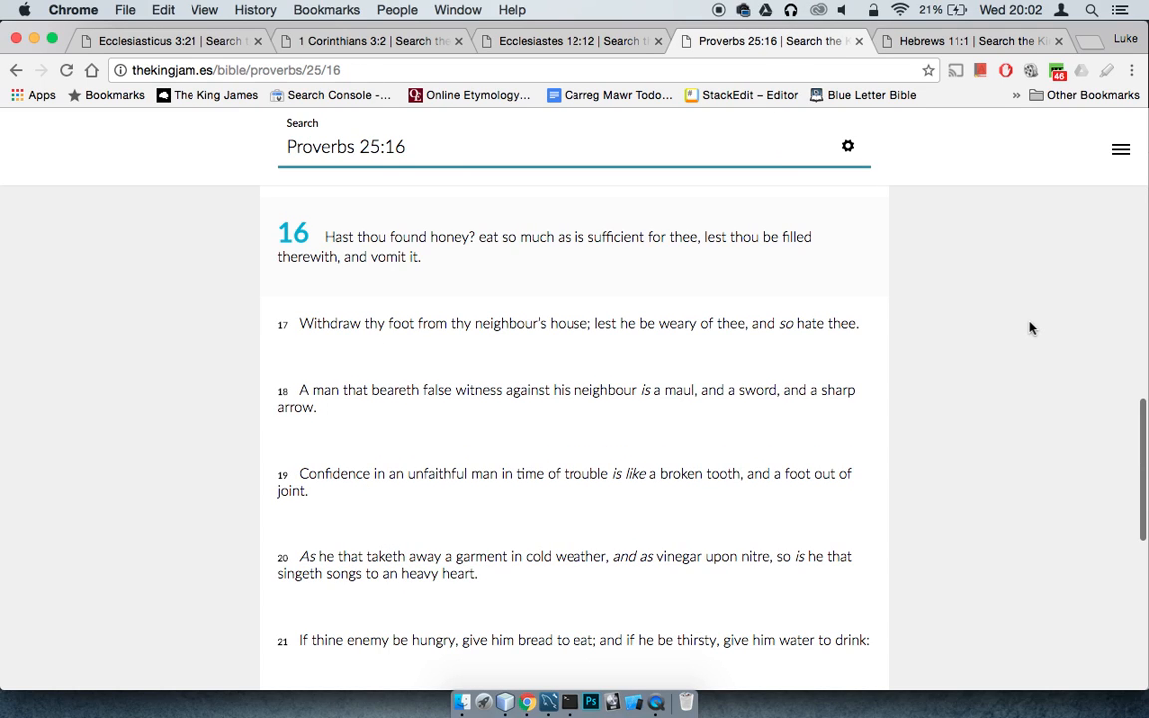